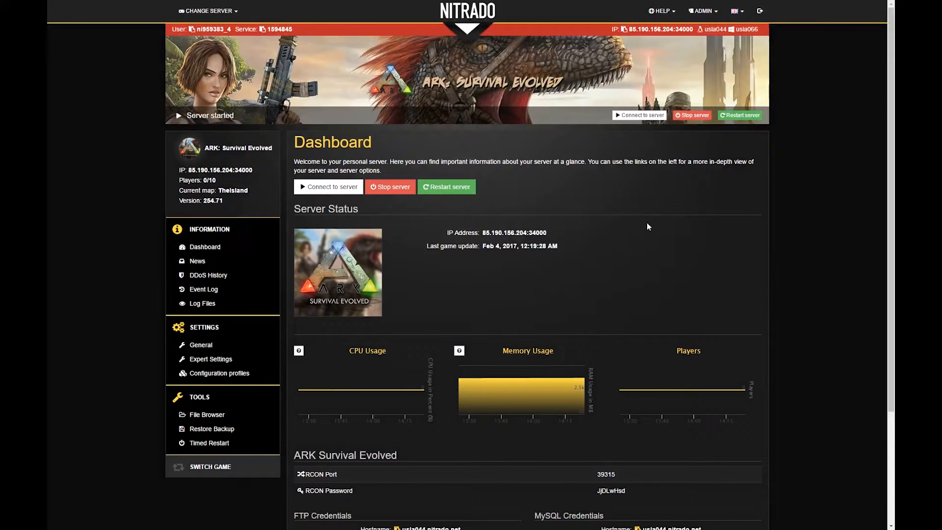
Stop the running ARK: Survival Evolved game server from the Nitrado dashboard
{"action": "left_click", "coordinate": [389, 186]}
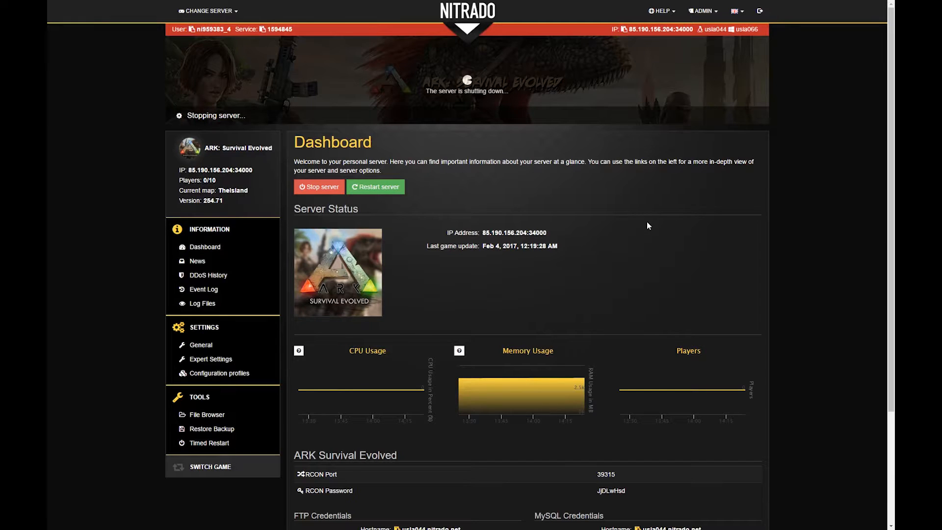
{"action": "mouse_move", "coordinate": [435, 336]}
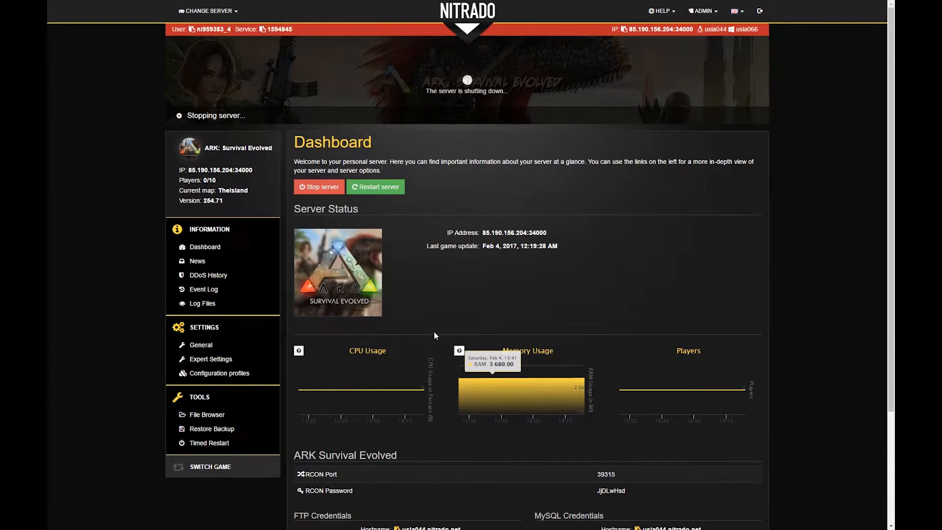
Scroll the dashboard down to the FTP Credentials section once the server has stopped
{"action": "scroll", "scroll_direction": "down", "scroll_amount": 3}
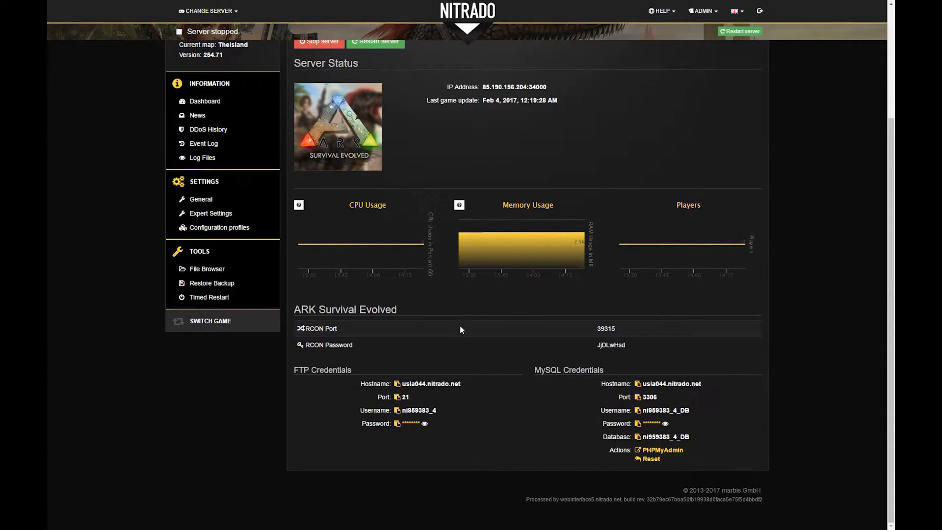
{"action": "mouse_move", "coordinate": [462, 333]}
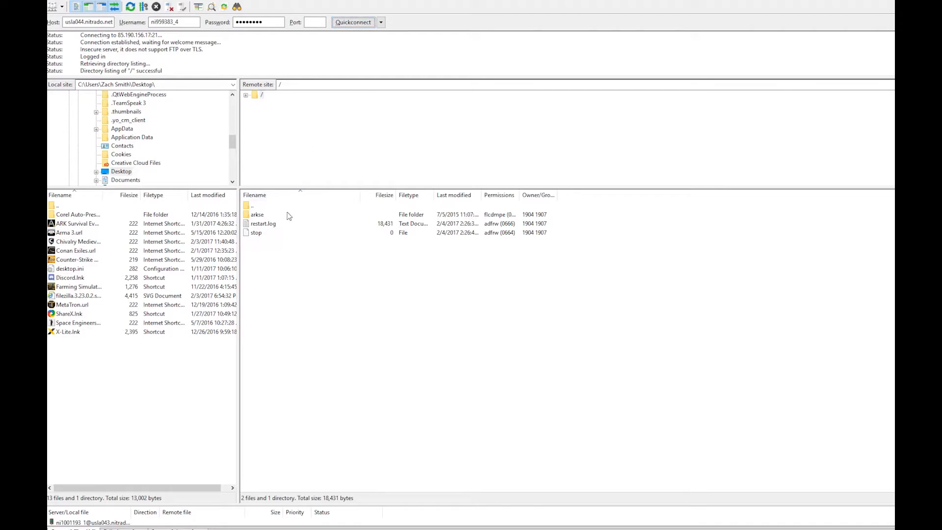
Navigate the remote site into arkse/ShooterGame on the Nitrado FTP server
{"action": "double_click", "coordinate": [256, 215]}
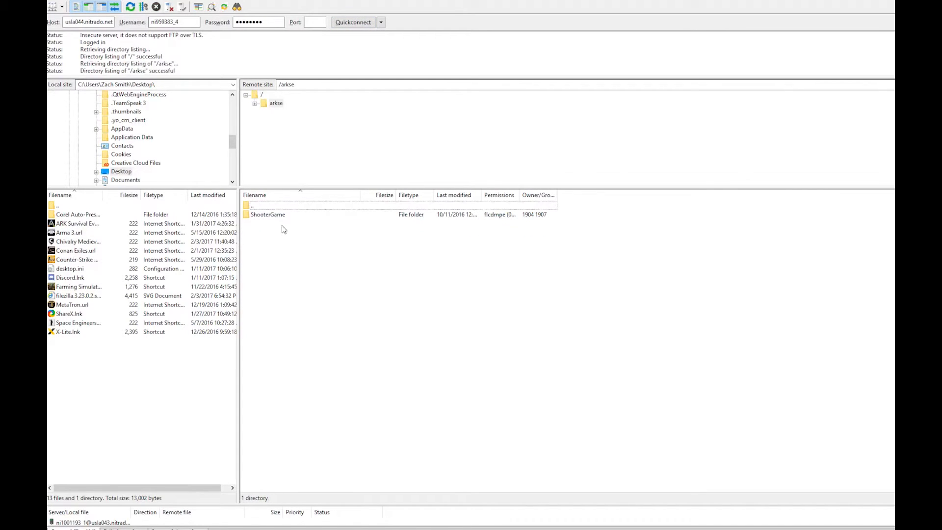
{"action": "double_click", "coordinate": [267, 215]}
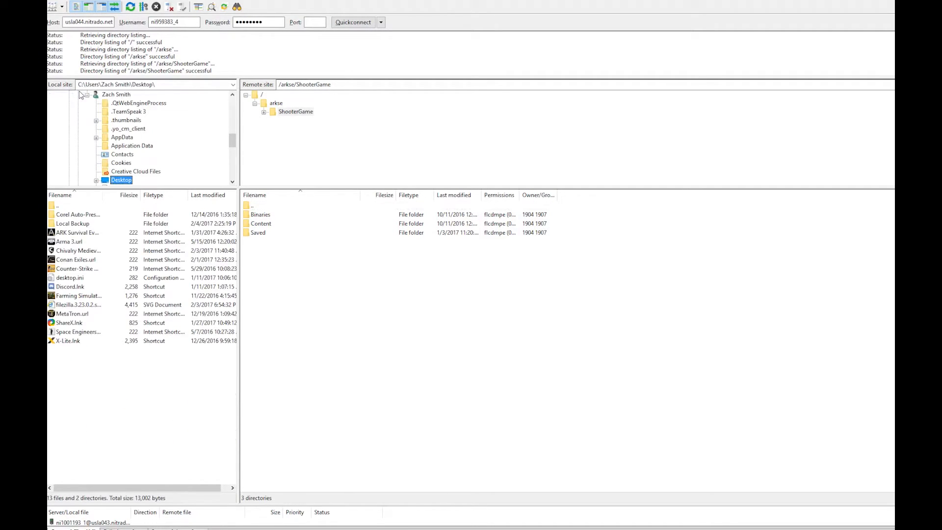
Download SavedArks from ShooterGame/Saved into the desktop's Local Backup folder
{"action": "double_click", "coordinate": [71, 223]}
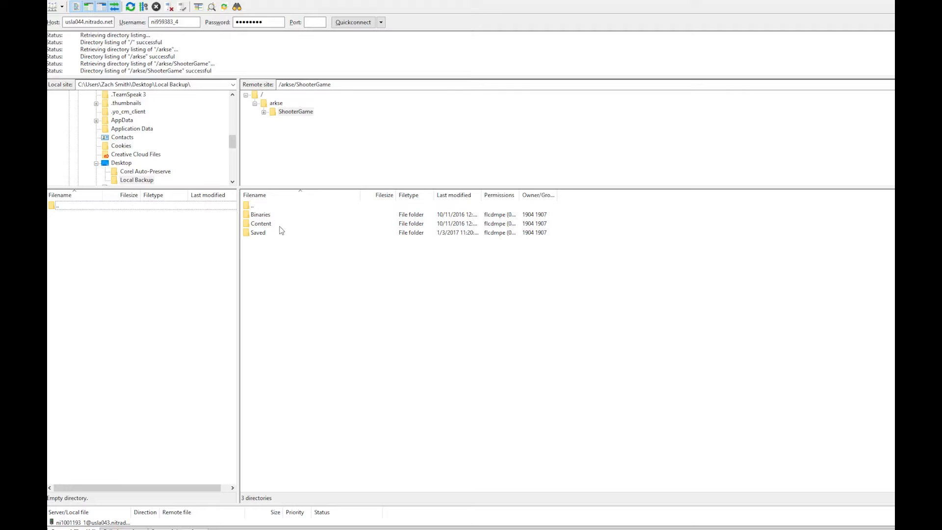
{"action": "double_click", "coordinate": [258, 233]}
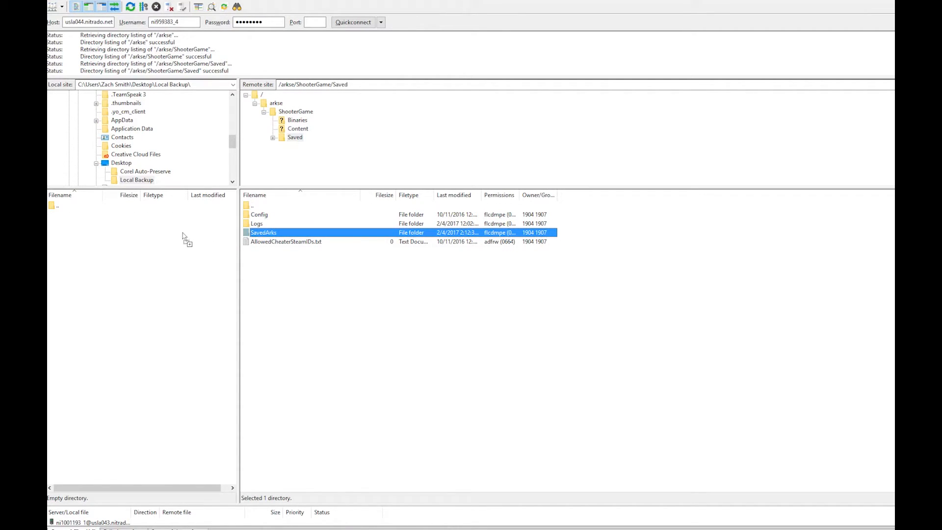
{"action": "double_click", "coordinate": [263, 233]}
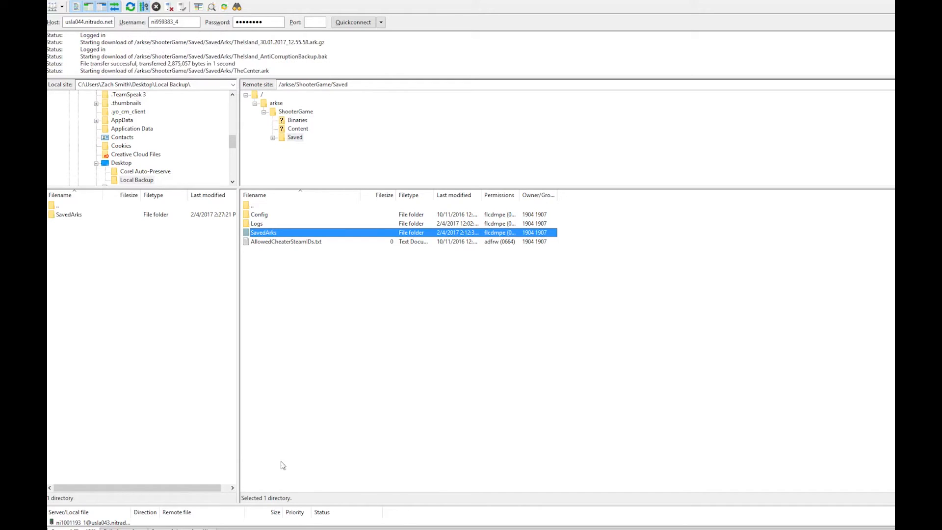